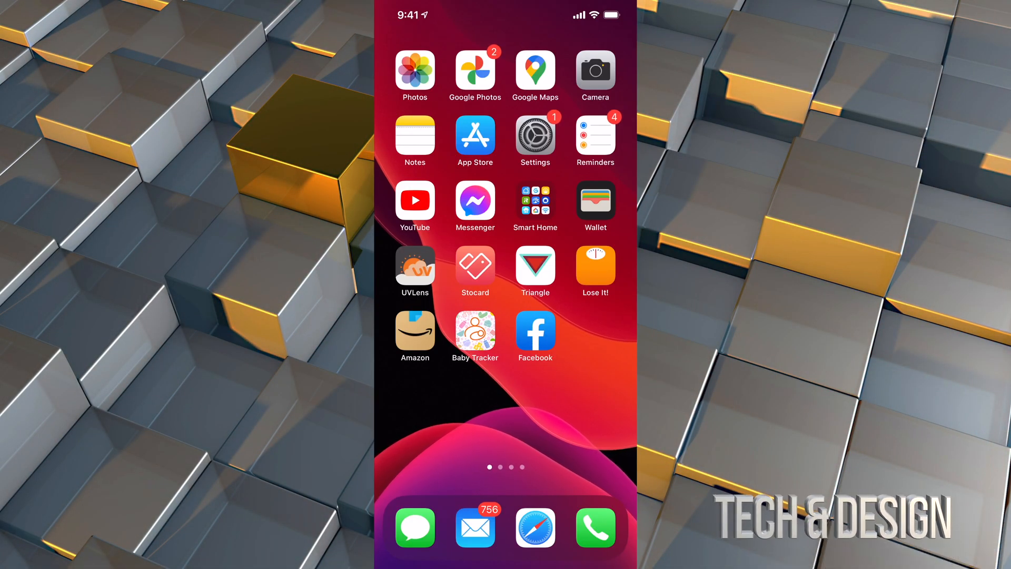
- Launch the App Store from the home screen icon
{"action": "left_click", "coordinate": [475, 134]}
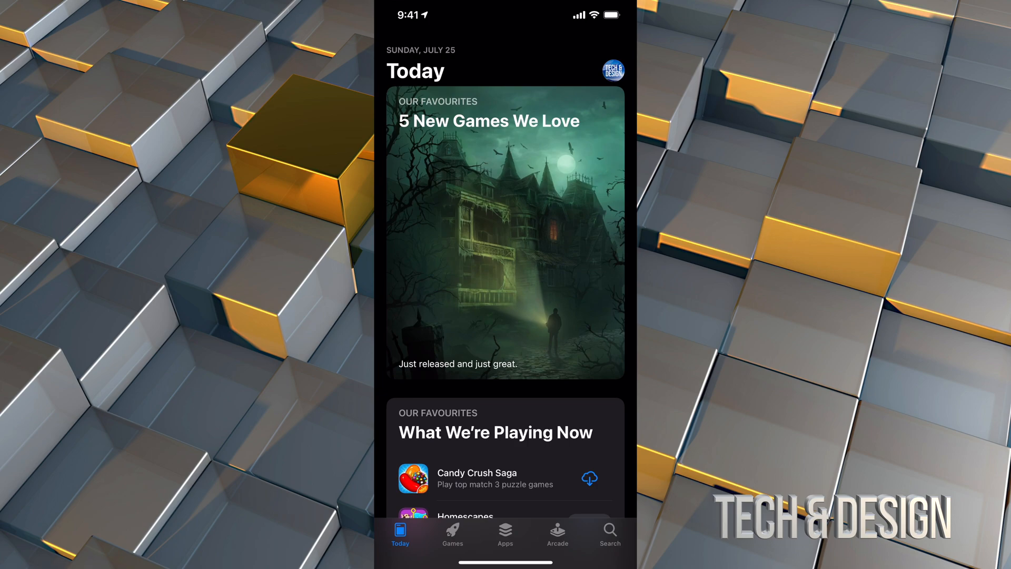
- Search the store for "amazon photos" and review the results list
{"action": "left_click", "coordinate": [611, 536]}
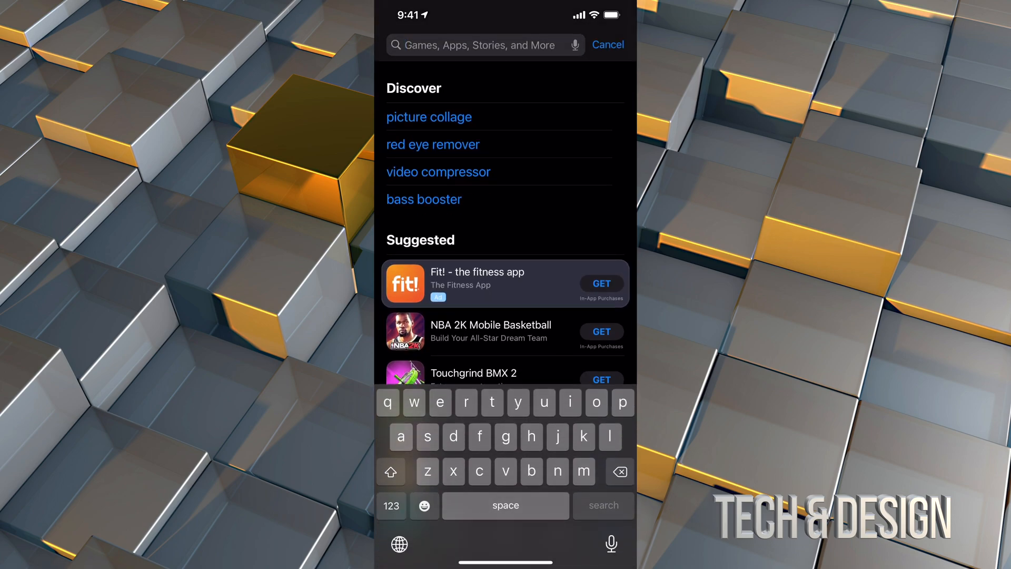
{"action": "type", "text": "amazon photos"}
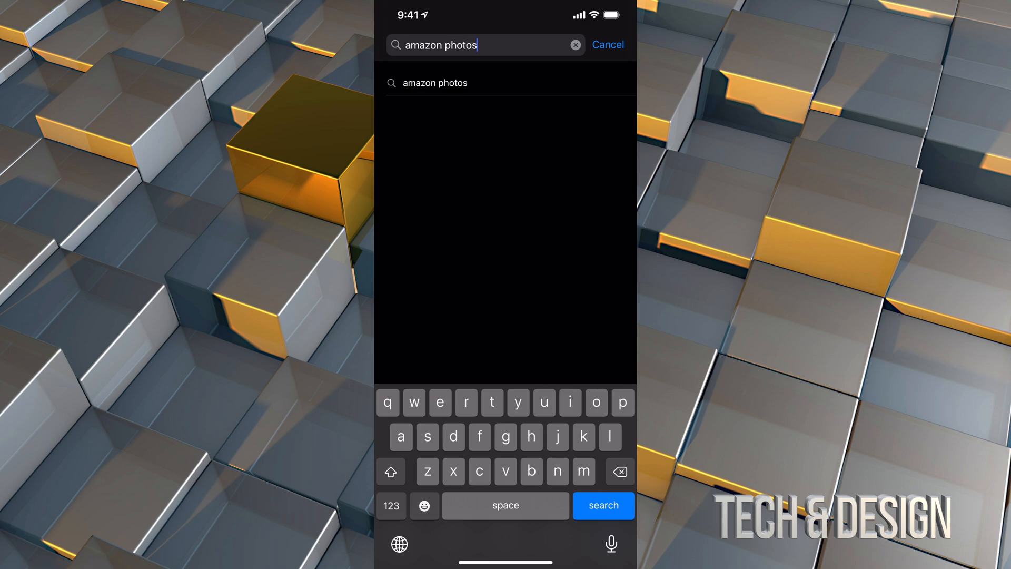
{"action": "left_click", "coordinate": [603, 506]}
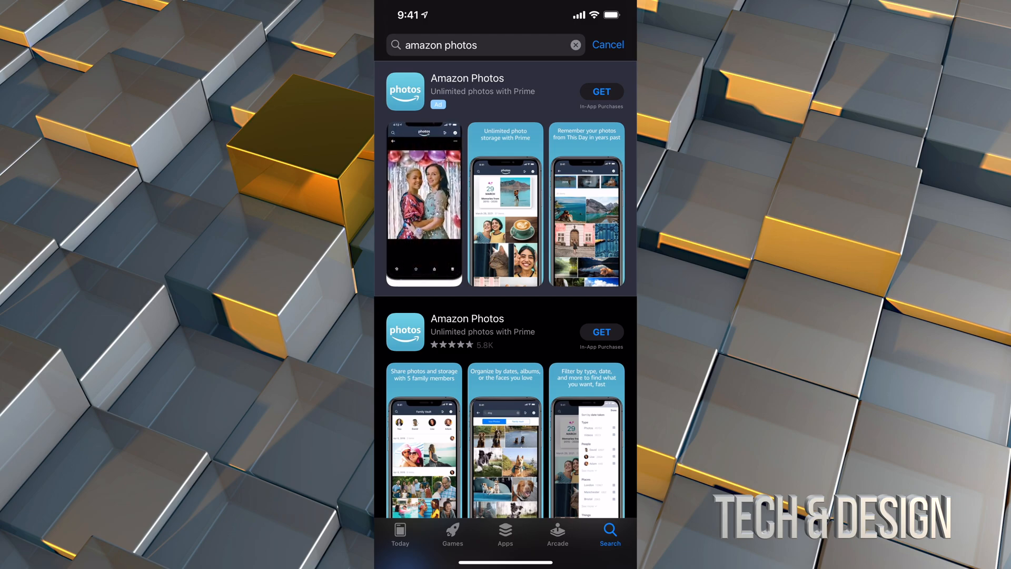
{"action": "scroll", "scroll_direction": "down", "scroll_amount": 3}
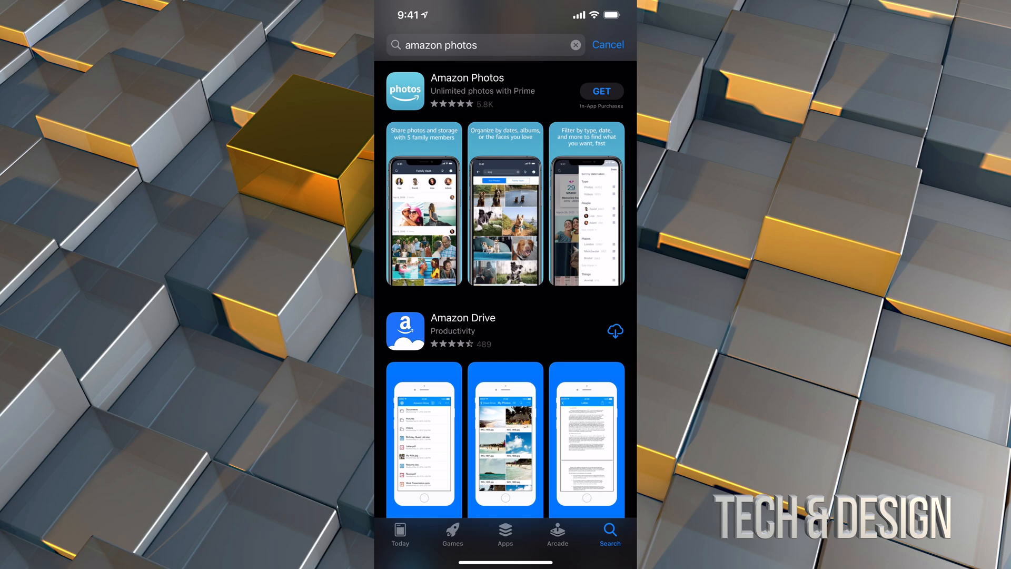
- Start downloading Amazon Photos via GET on its app page
{"action": "left_click", "coordinate": [466, 84]}
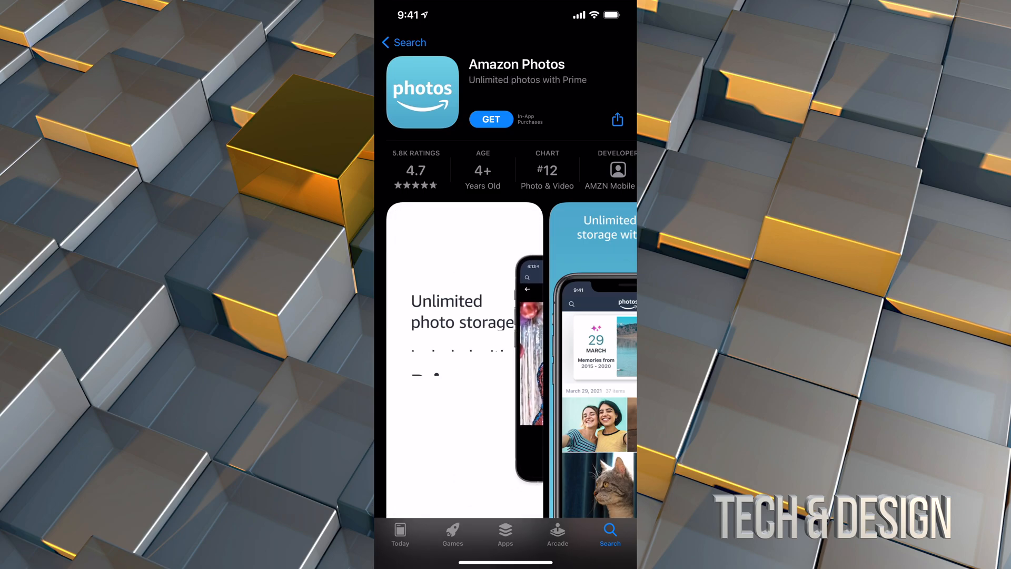
{"action": "left_click", "coordinate": [491, 119]}
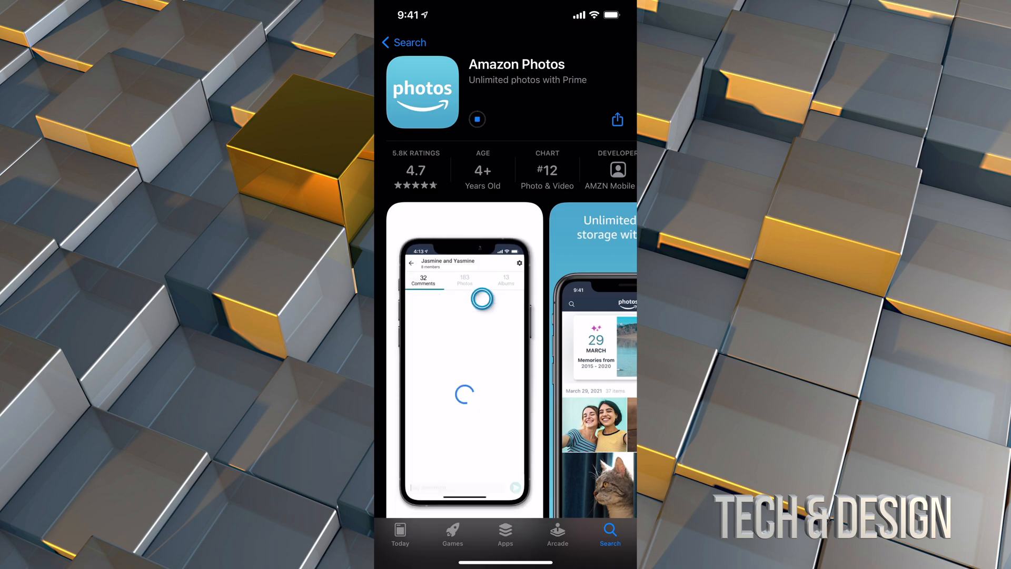
- Review the app page down to Information, then launch Amazon Photos once installed
{"action": "scroll", "scroll_direction": "down", "scroll_amount": 3}
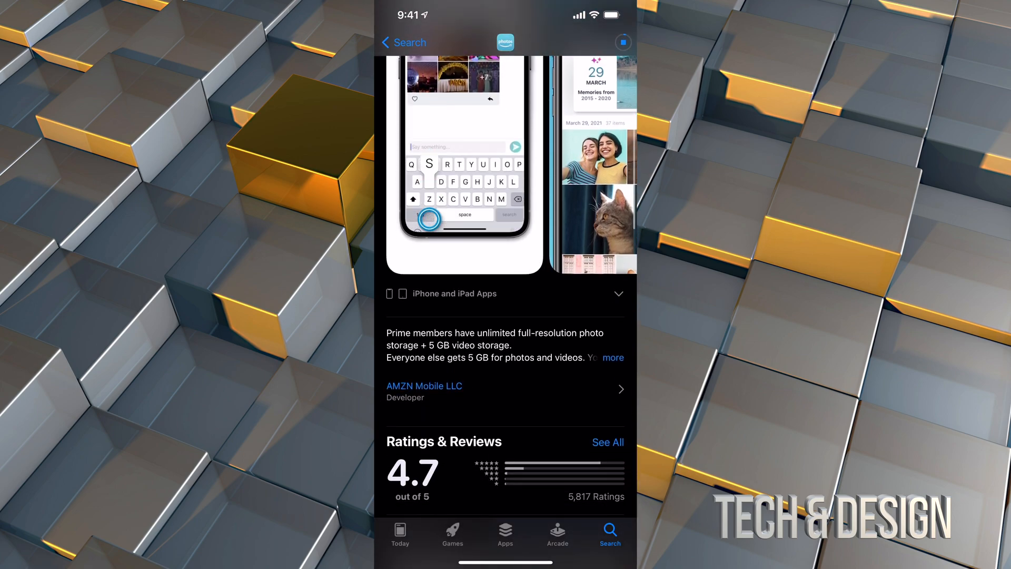
{"action": "scroll", "scroll_direction": "down", "scroll_amount": 3}
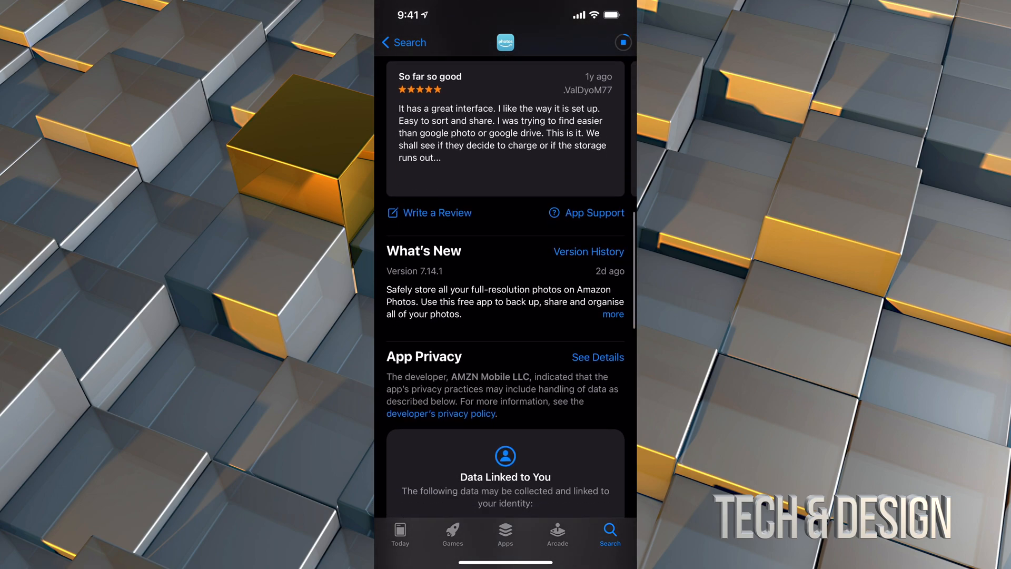
{"action": "scroll", "scroll_direction": "down", "scroll_amount": 3}
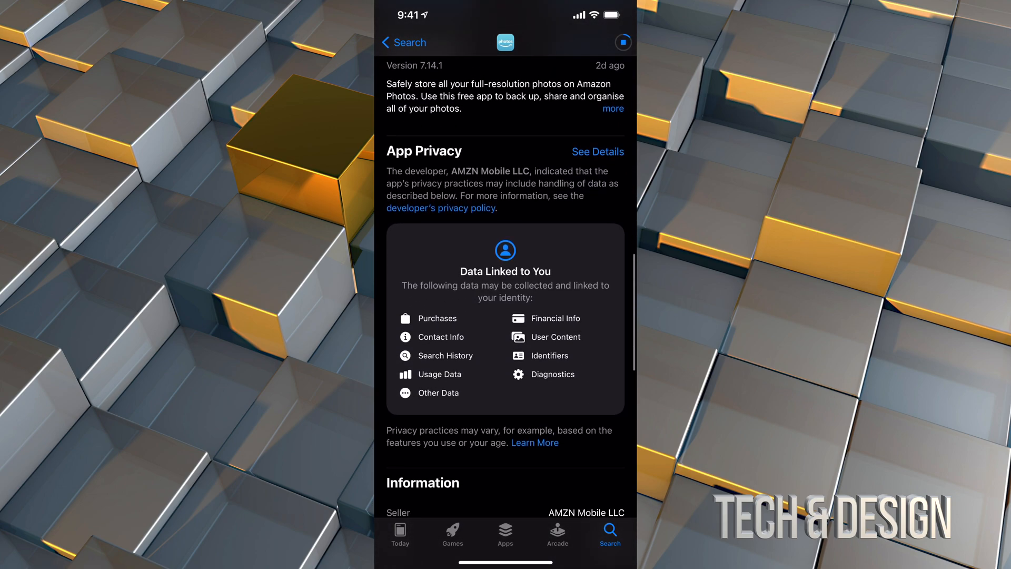
{"action": "scroll", "scroll_direction": "down", "scroll_amount": 3}
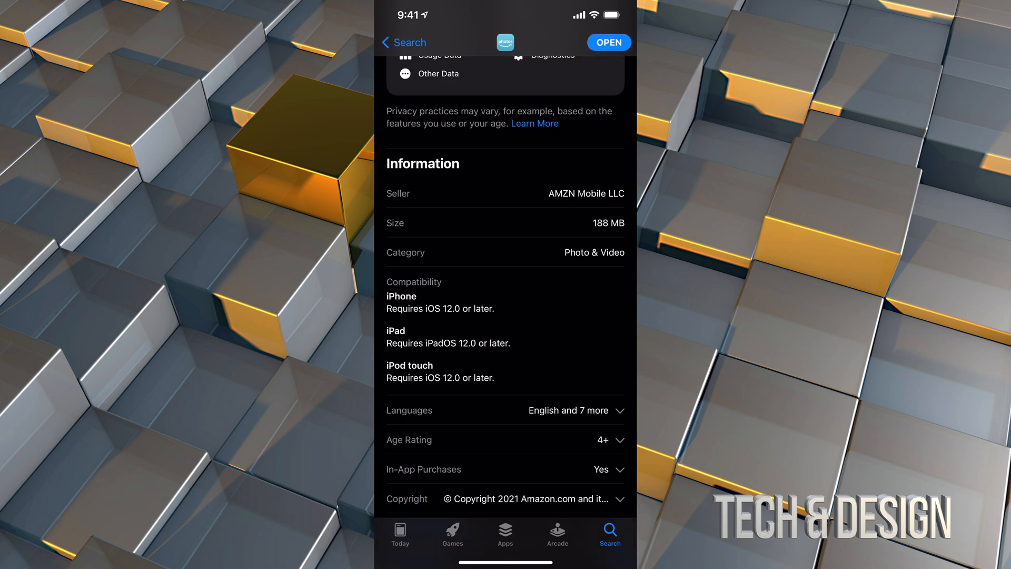
{"action": "scroll", "scroll_direction": "down", "scroll_amount": 3}
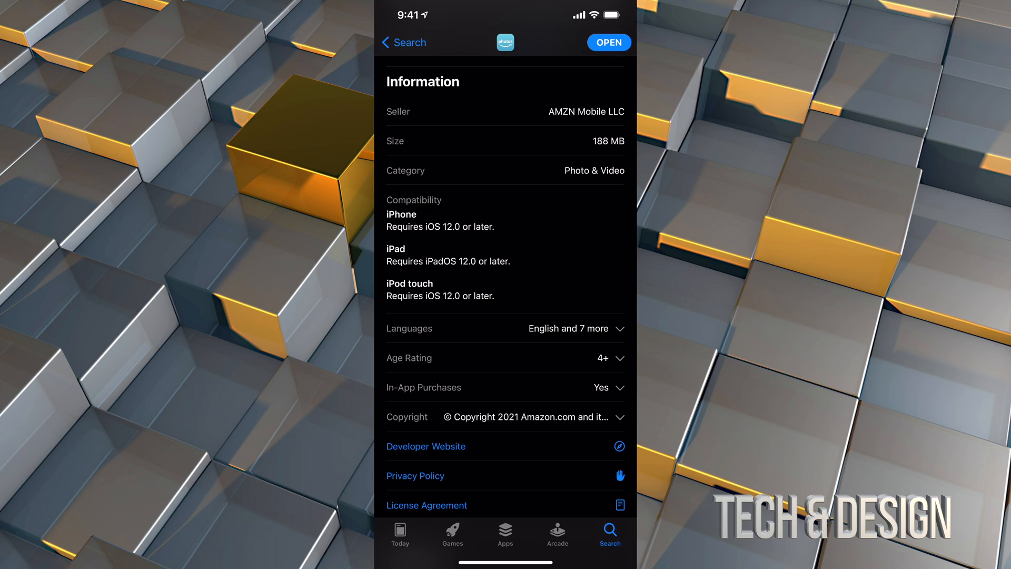
{"action": "scroll", "scroll_direction": "up", "scroll_amount": 3}
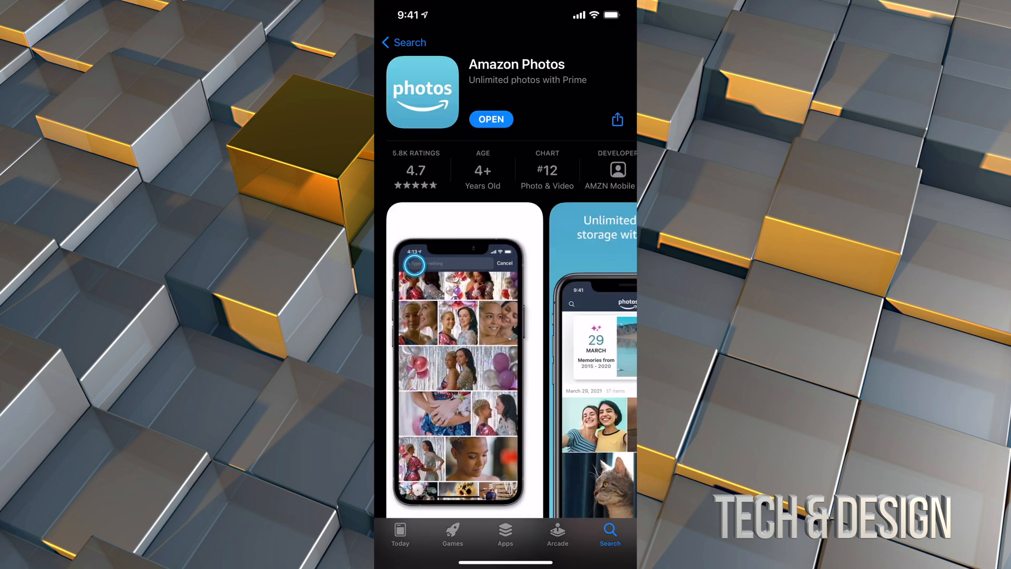
{"action": "left_click", "coordinate": [491, 119]}
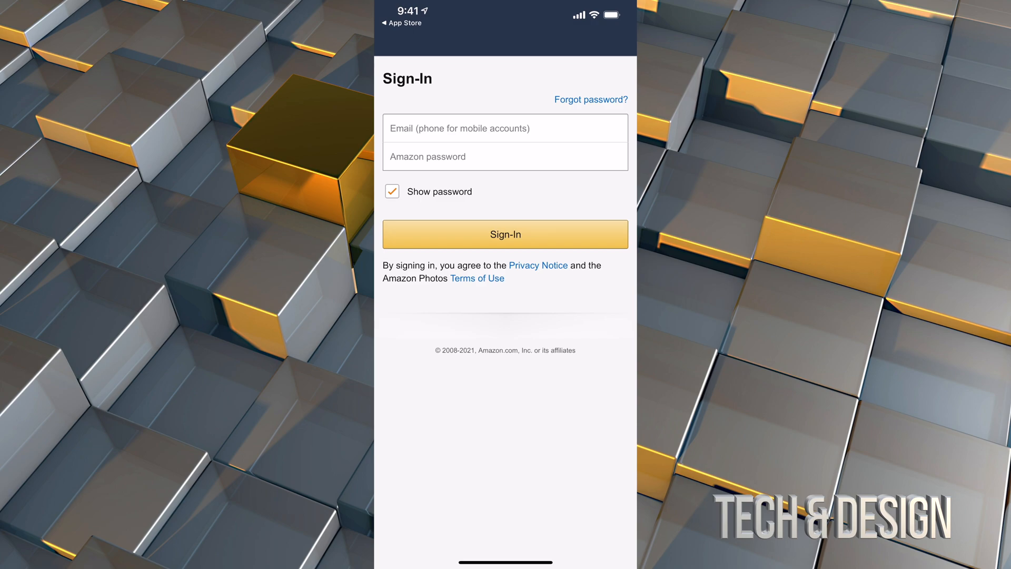
- Submit the Amazon account sign-in to reach the backup setup
{"action": "left_click", "coordinate": [506, 234]}
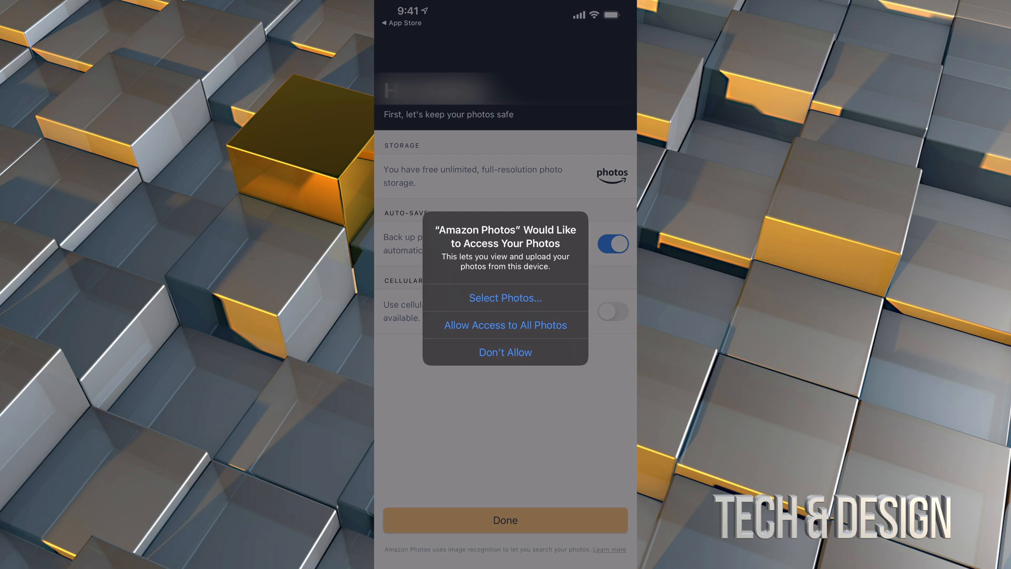
- Allow access to all photos and finish setup with Auto-Save left on
{"action": "left_click", "coordinate": [505, 325]}
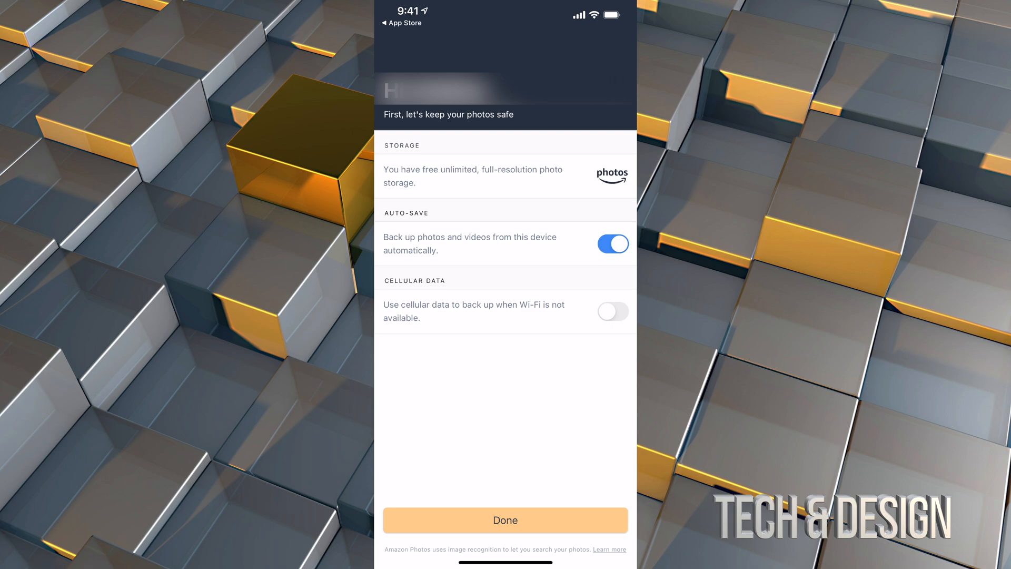
{"action": "left_click", "coordinate": [506, 520]}
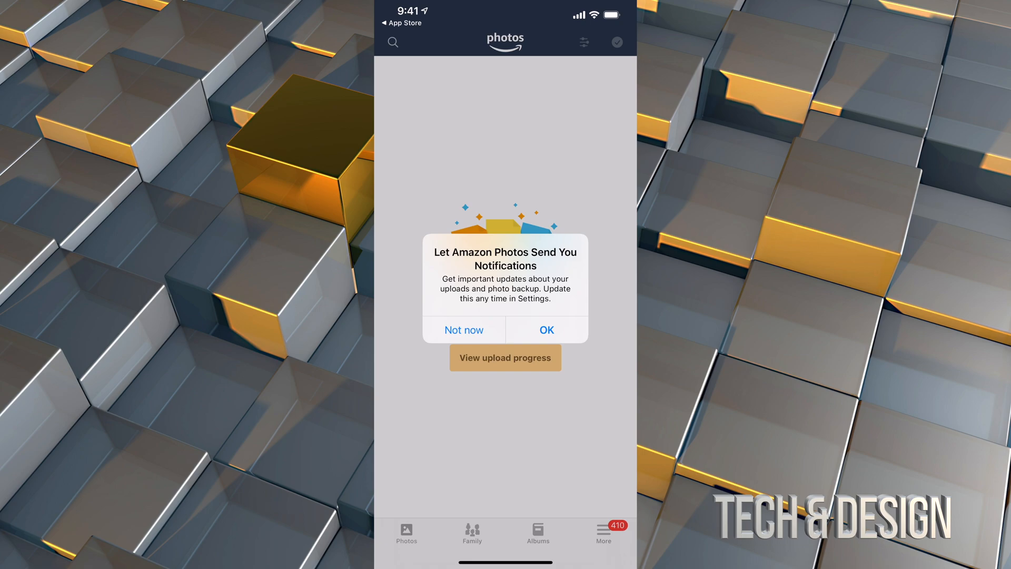